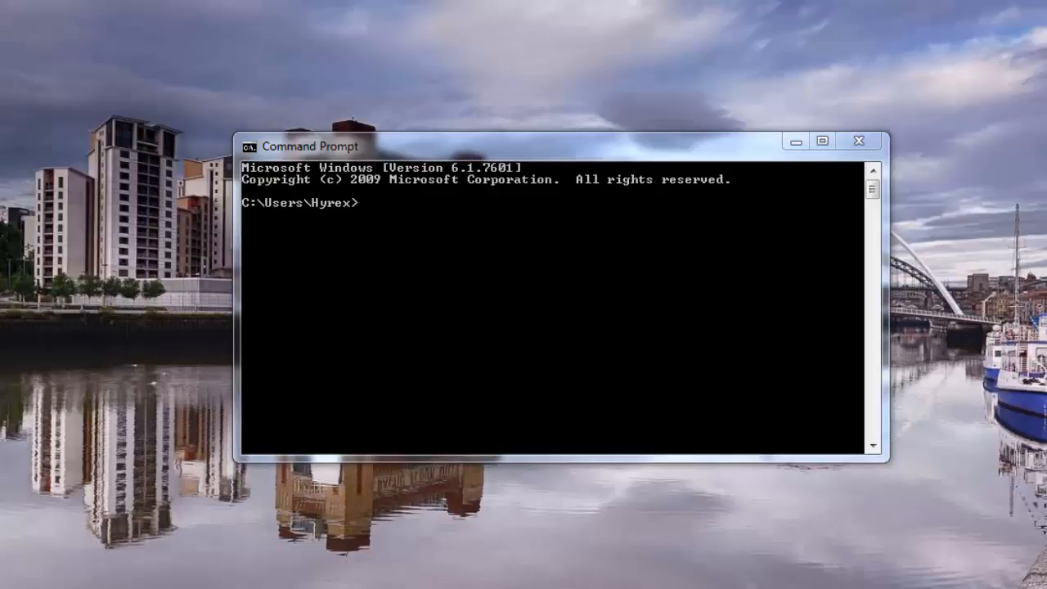
{"action": "mouse_move", "coordinate": [469, 166]}
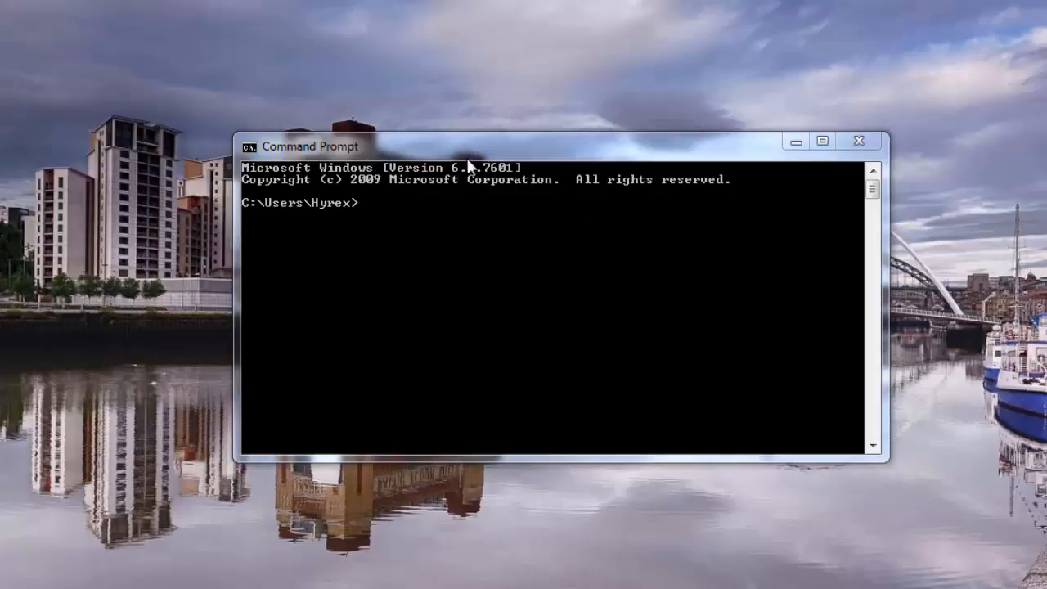
Change to C:\Temp with cd\ and cd temp, then run dir to confirm it's empty
{"action": "type", "text": "cd\\"}
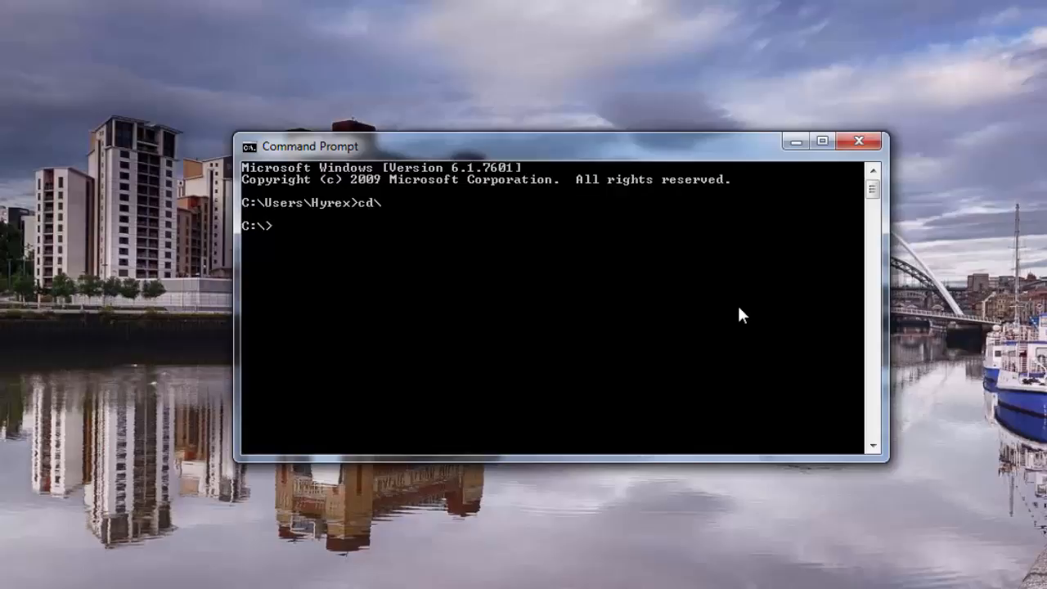
{"action": "type", "text": "cd temp"}
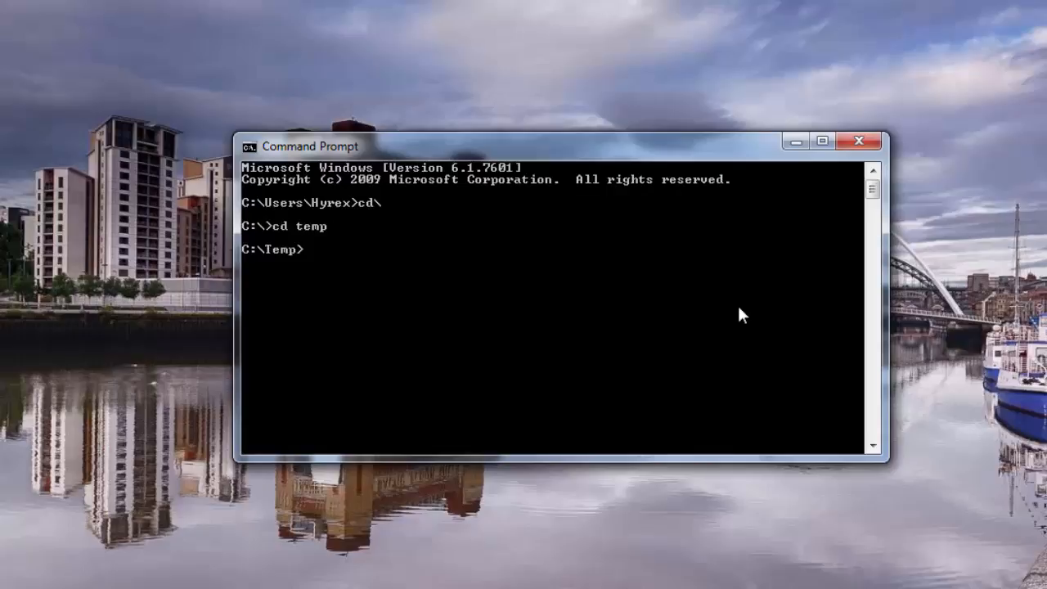
{"action": "type", "text": "d"}
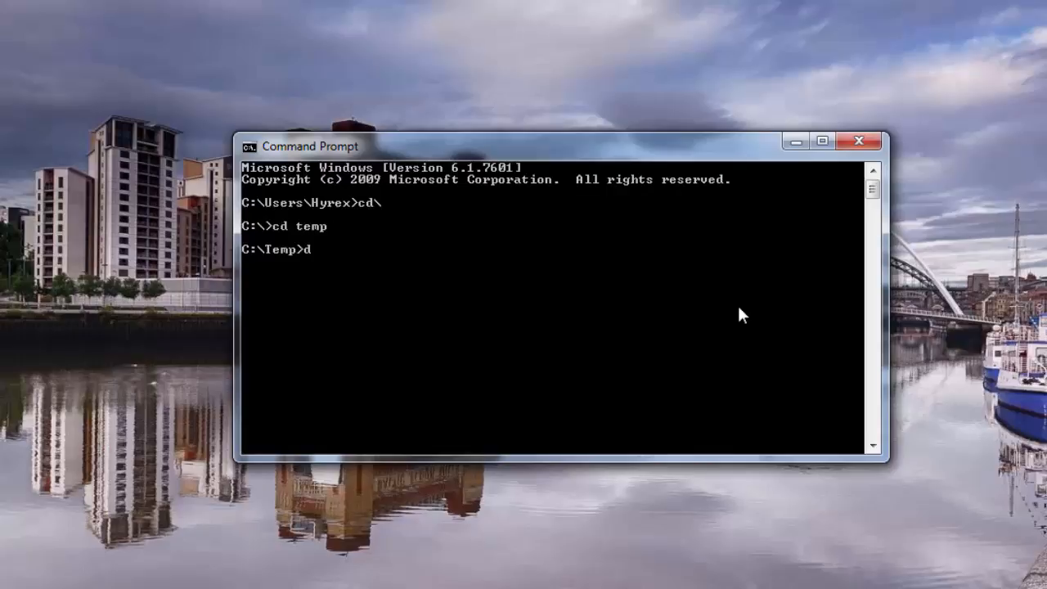
{"action": "type", "text": "ir"}
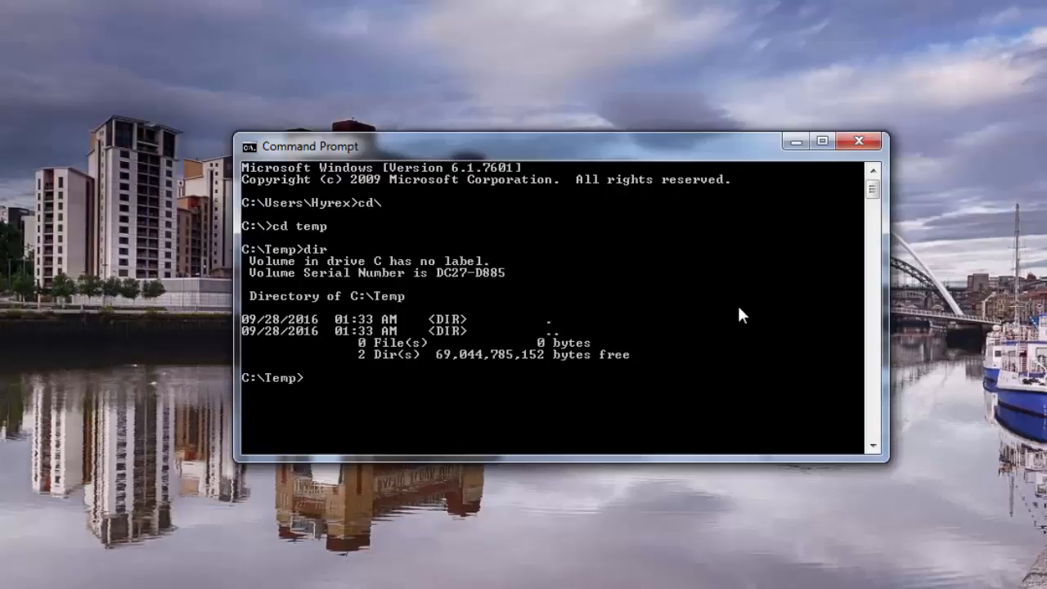
Create a 'con' folder in C:\Temp using md con\, then list the contents with dir
{"action": "type", "text": "md"}
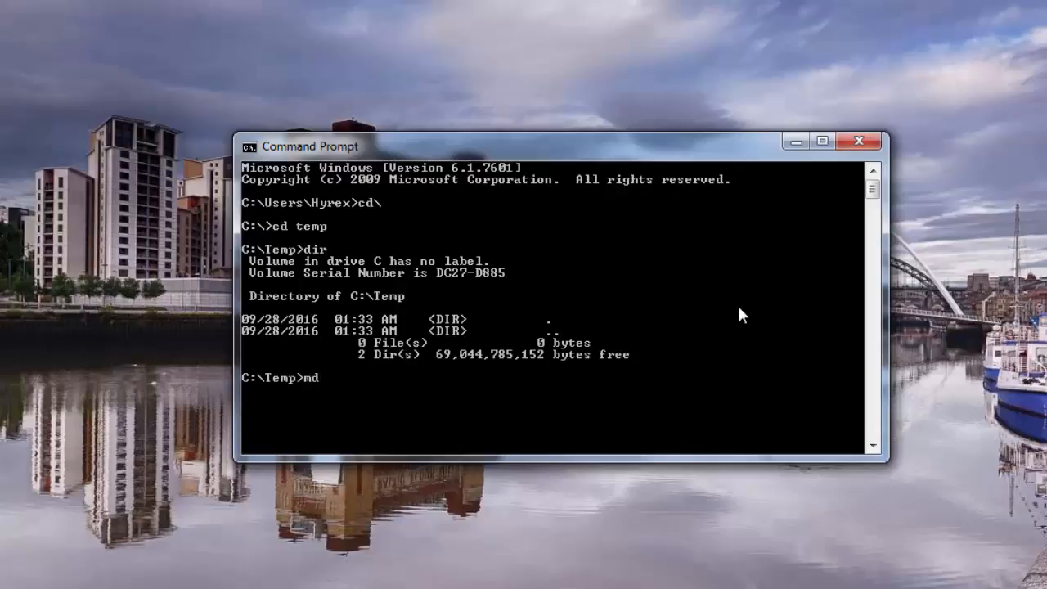
{"action": "type", "text": "con\\"}
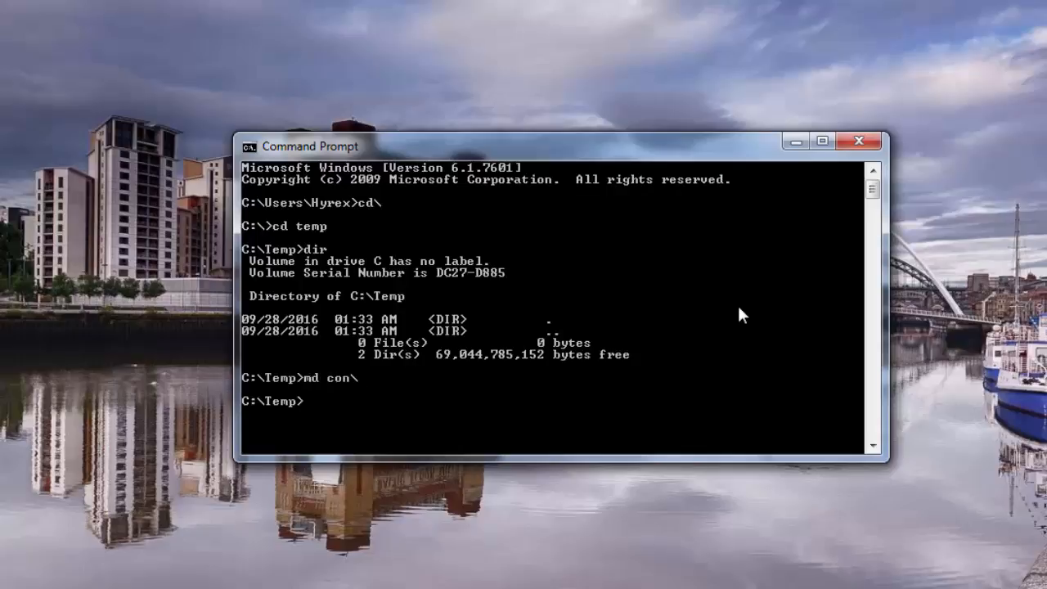
{"action": "type", "text": "dir"}
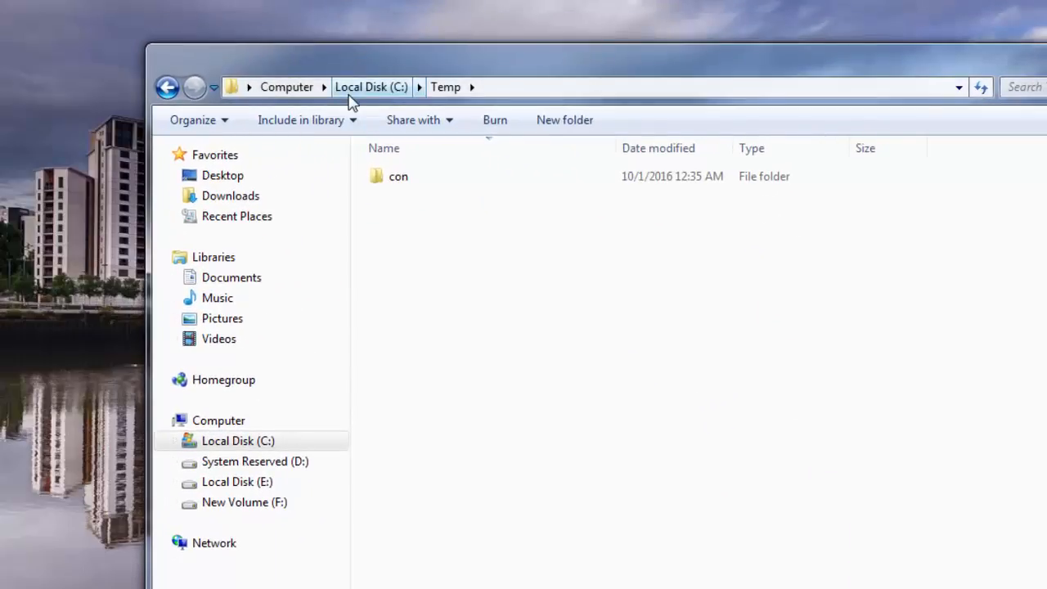
{"action": "mouse_move", "coordinate": [382, 98]}
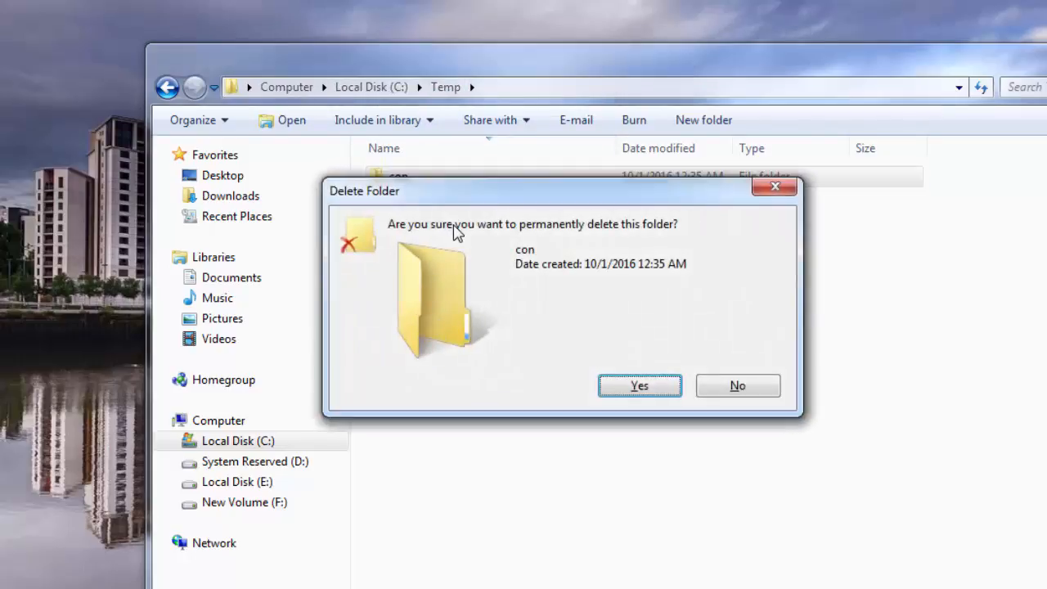
Attempt deleting the con folder to the Recycle Bin, retrying after the item-not-found error
{"action": "left_click", "coordinate": [737, 385]}
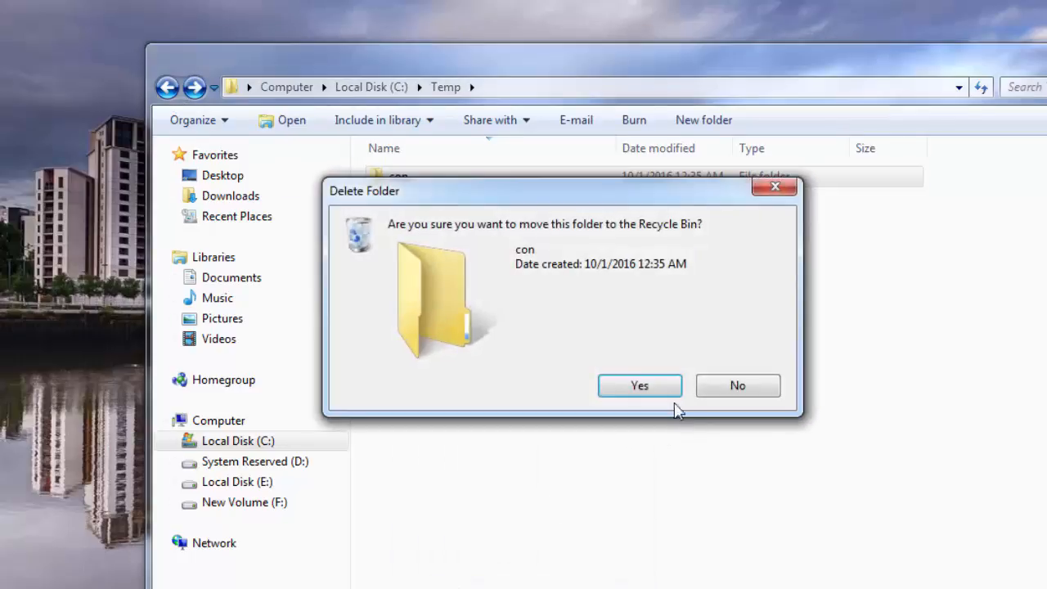
{"action": "left_click", "coordinate": [639, 386]}
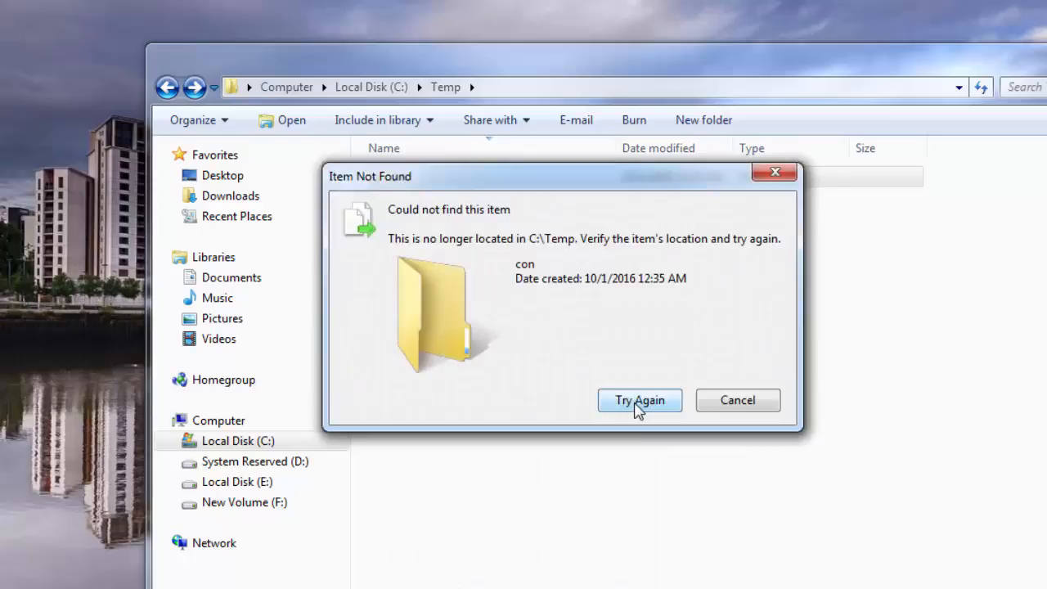
{"action": "left_click", "coordinate": [639, 399]}
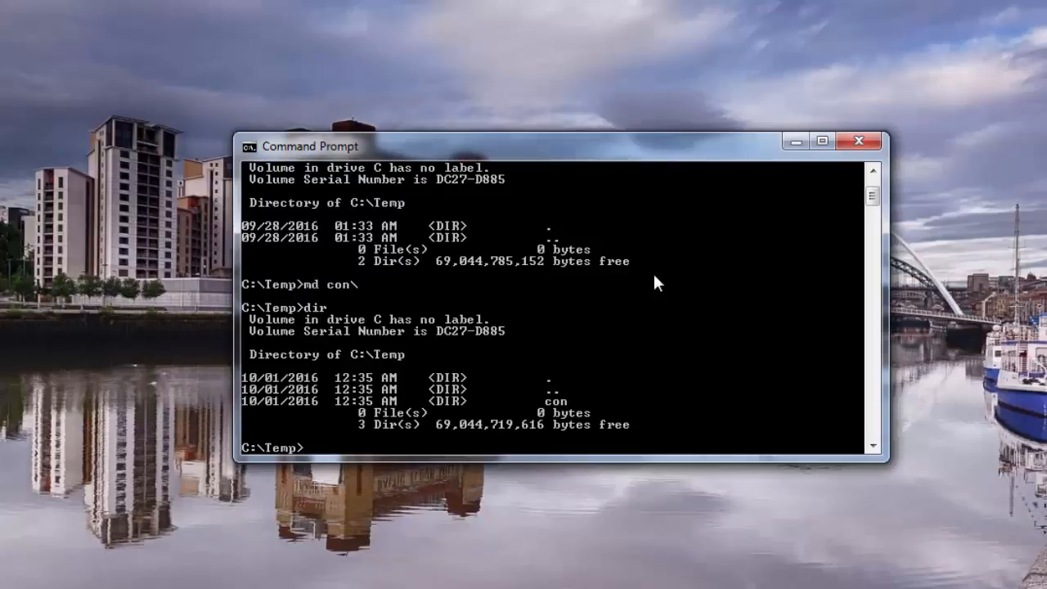
Enter the command rd con\ at the C:\Temp prompt without running it
{"action": "type", "text": "rd"}
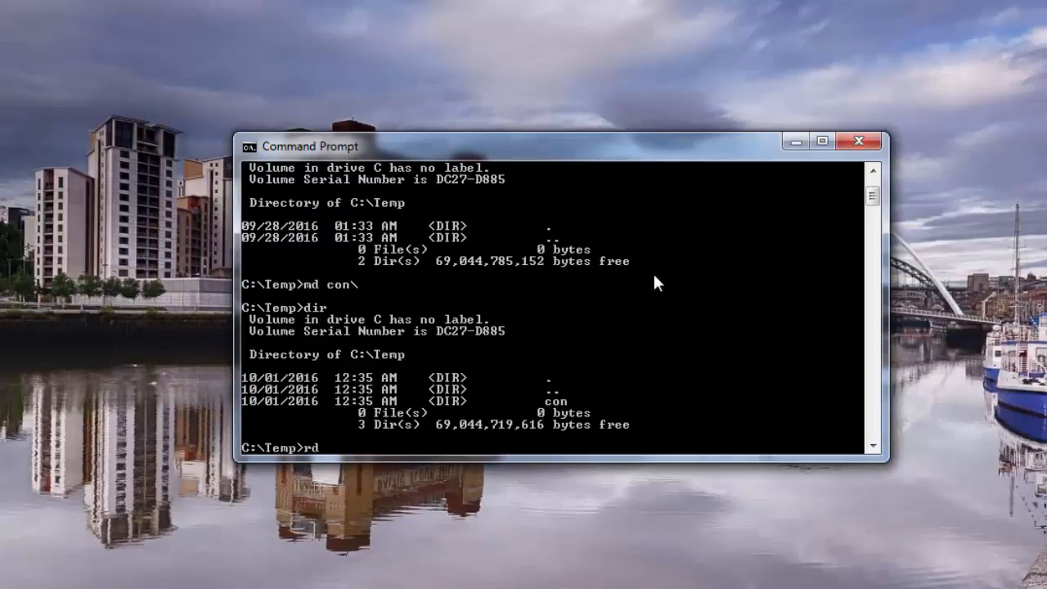
{"action": "type", "text": "con\\"}
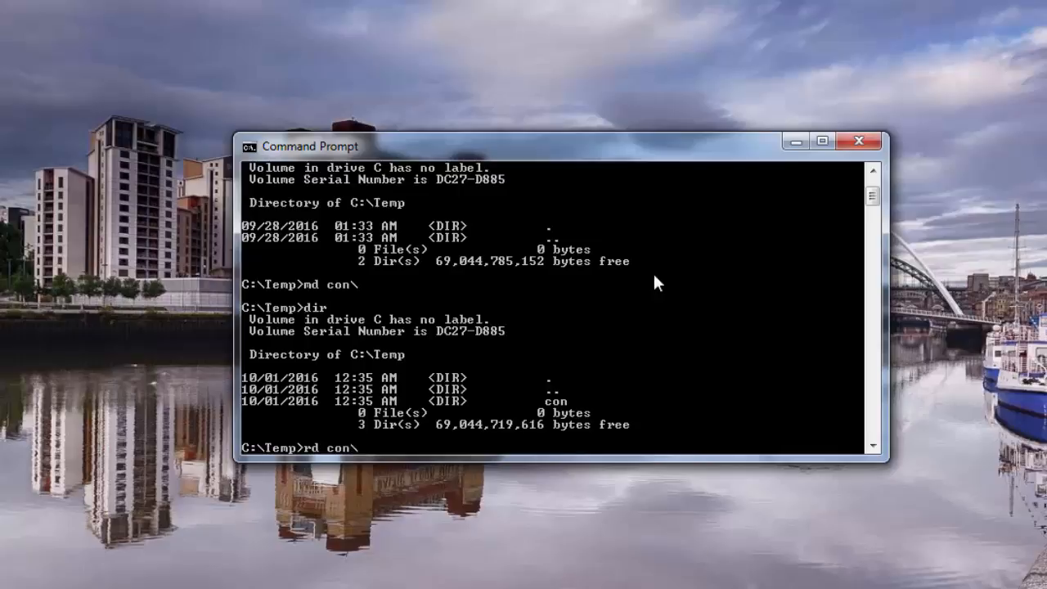